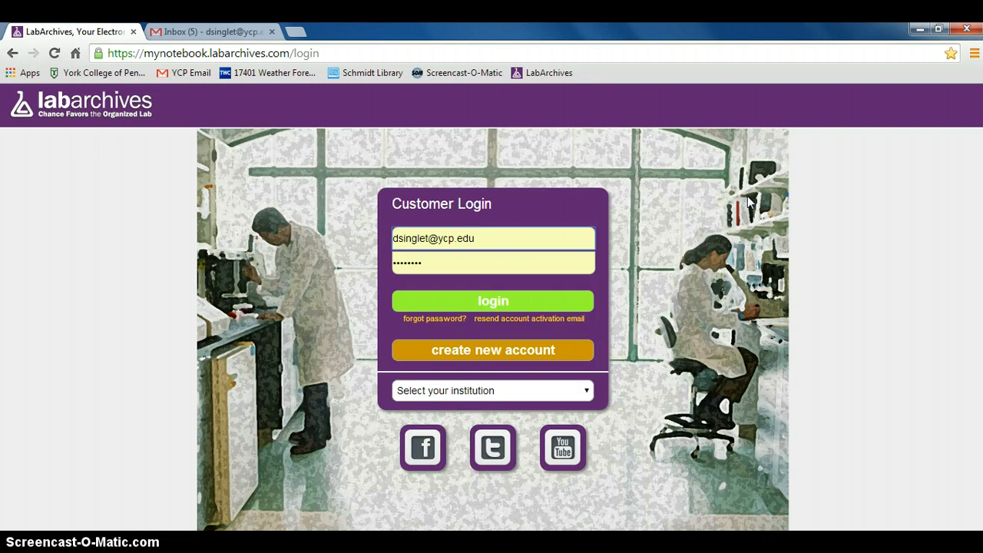
mouse_move(730, 242)
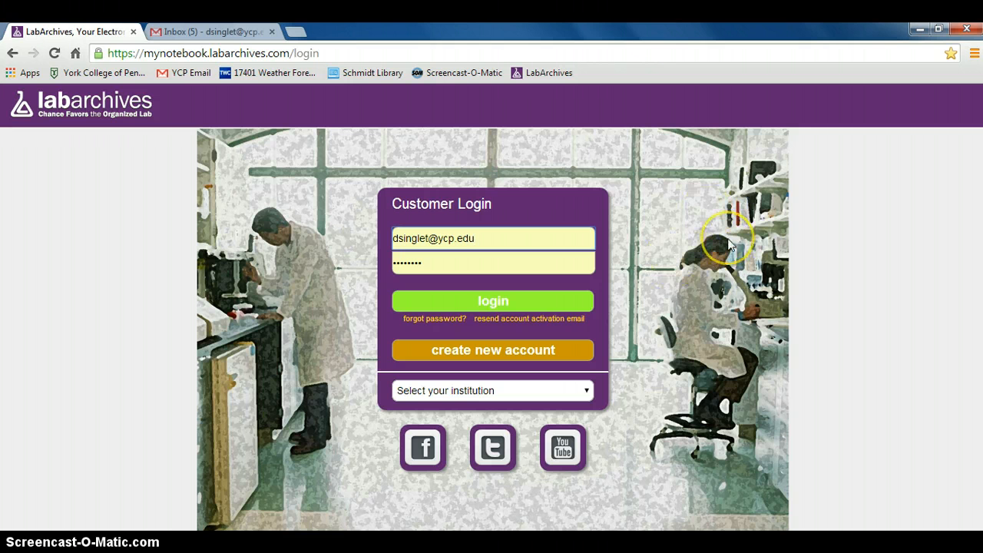
mouse_move(730, 219)
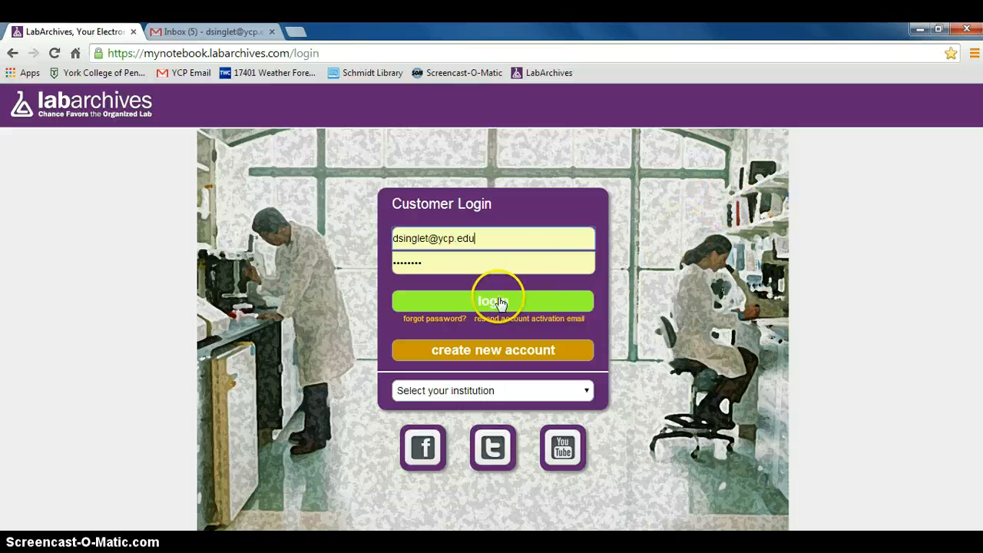
Step: Log in to LabArchives with the saved credentials to reach the Lab 1 page
click(493, 300)
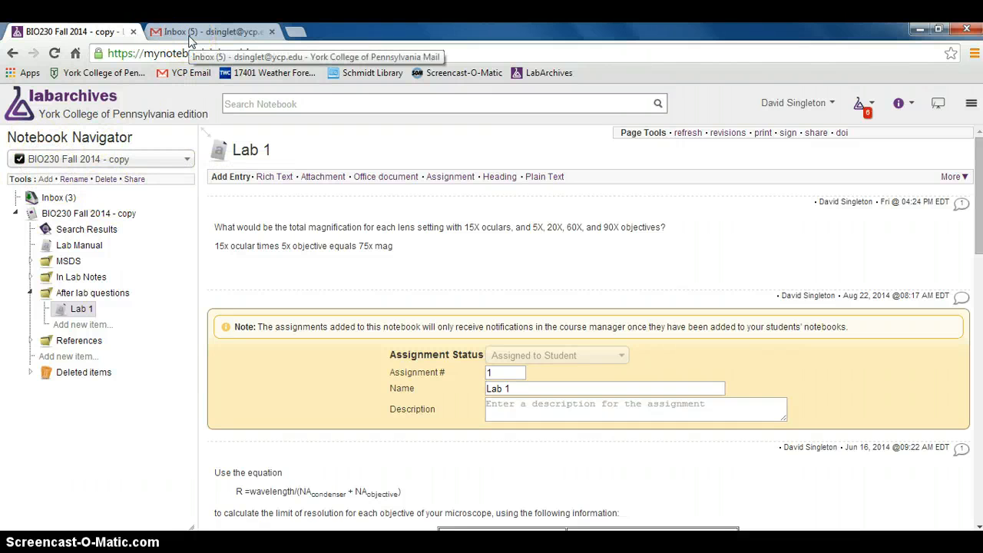
Step: In Gmail, open the Scanned Documents email carrying the KSS500 PDF attachment
click(208, 31)
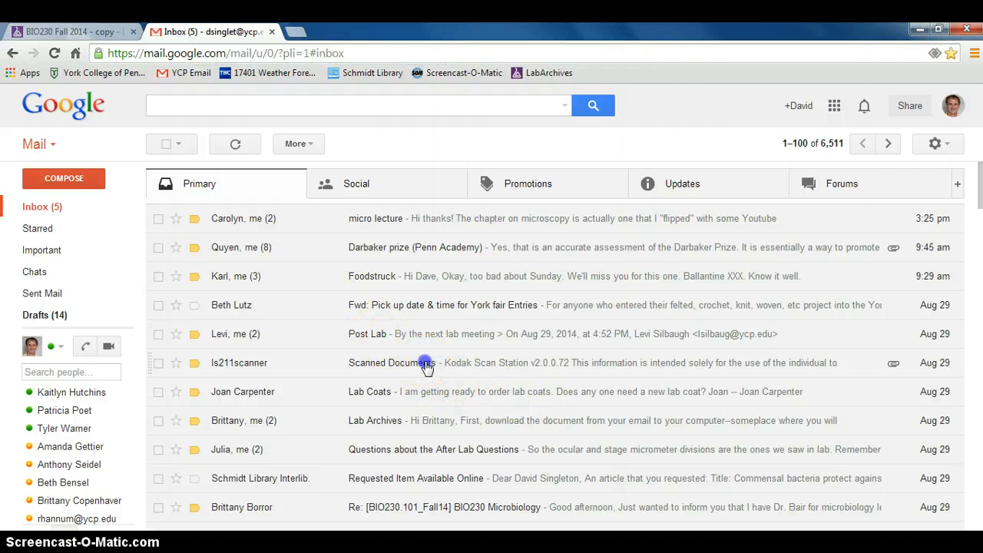
click(427, 362)
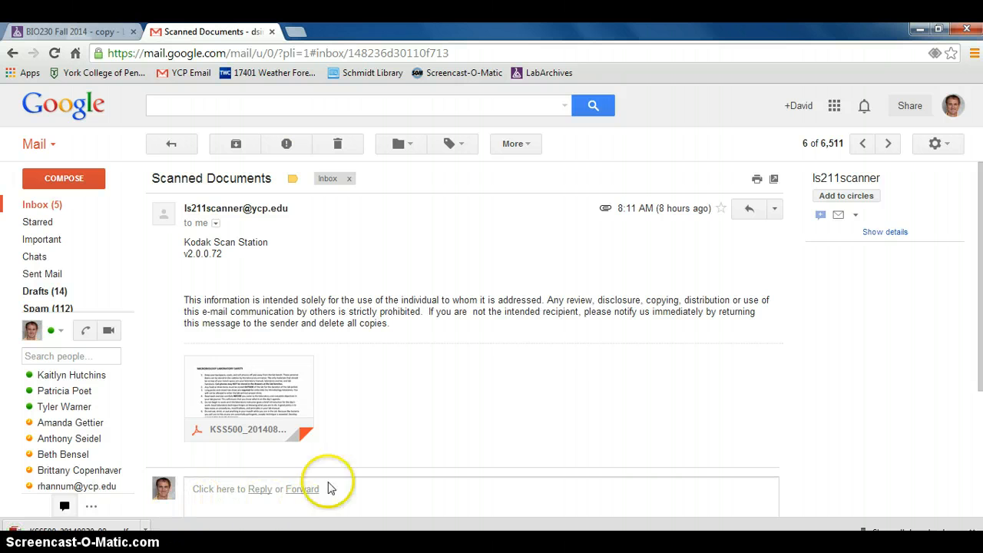
mouse_move(69, 32)
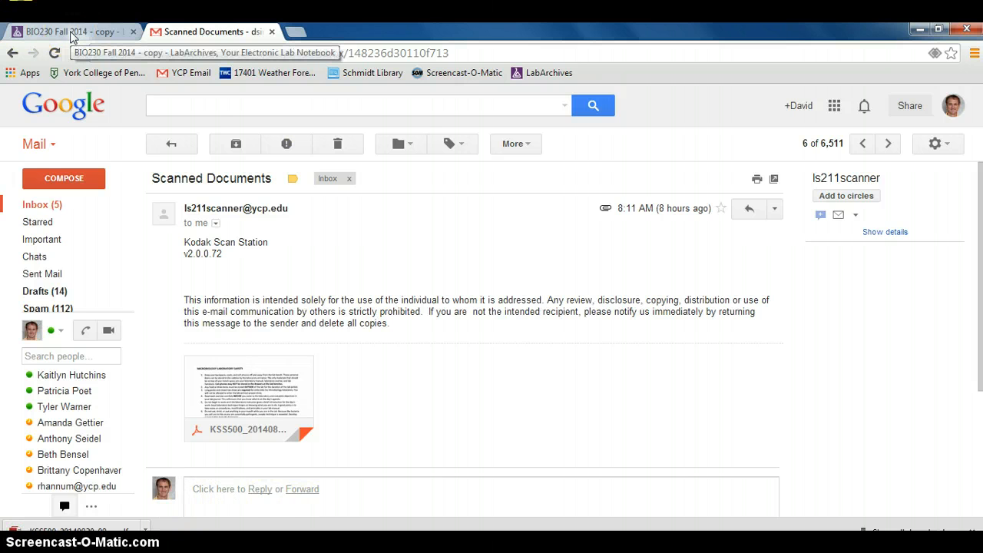
Step: Back in LabArchives, expand In Lab Notes and its Week Aug 27 folder
click(69, 32)
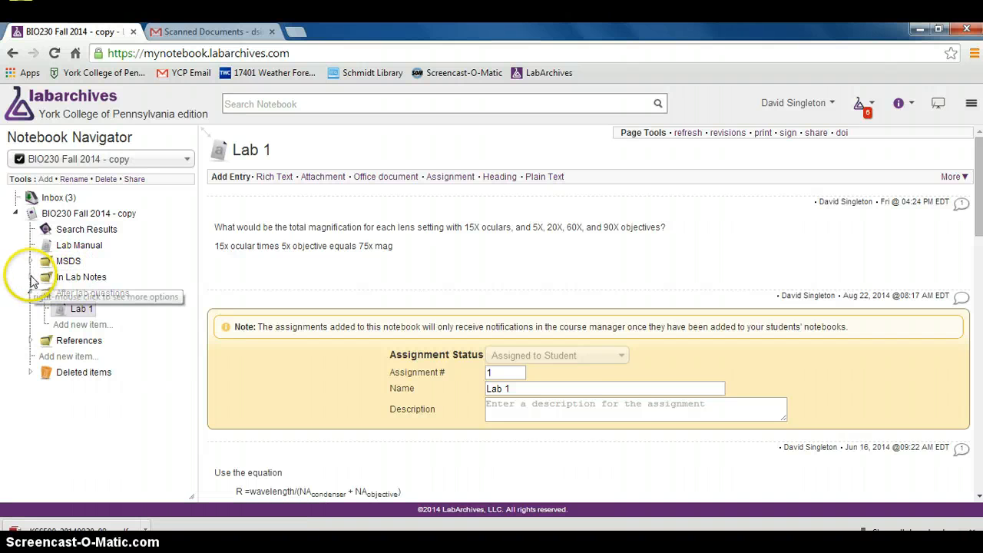
click(37, 276)
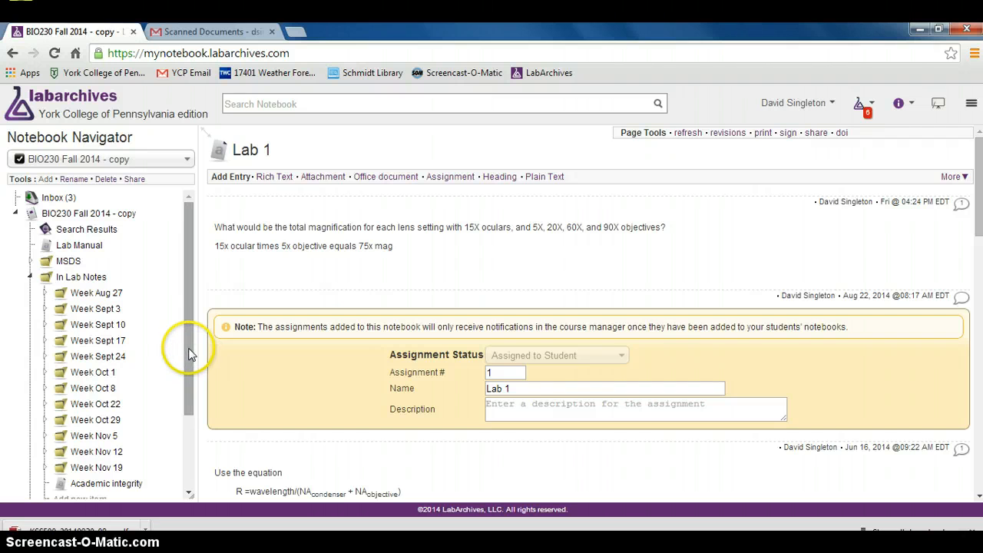
mouse_move(82, 308)
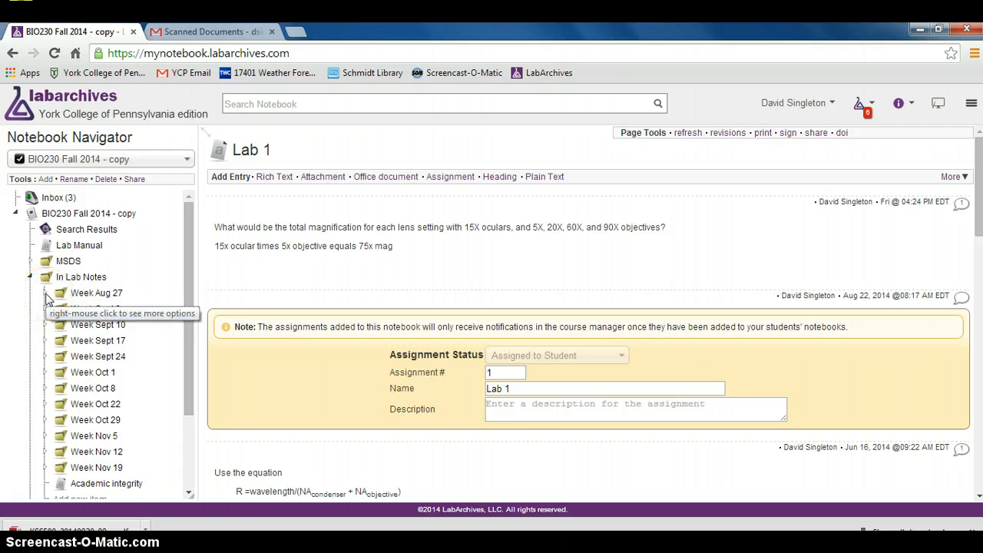
click(62, 293)
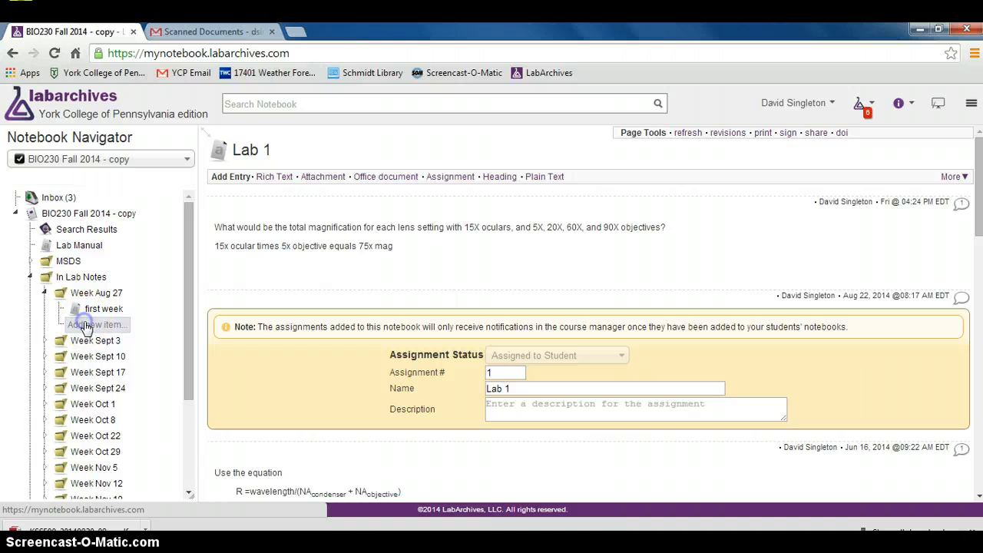
Step: Add a new page named 'scanned docs week 1' under Week Aug 27
click(96, 324)
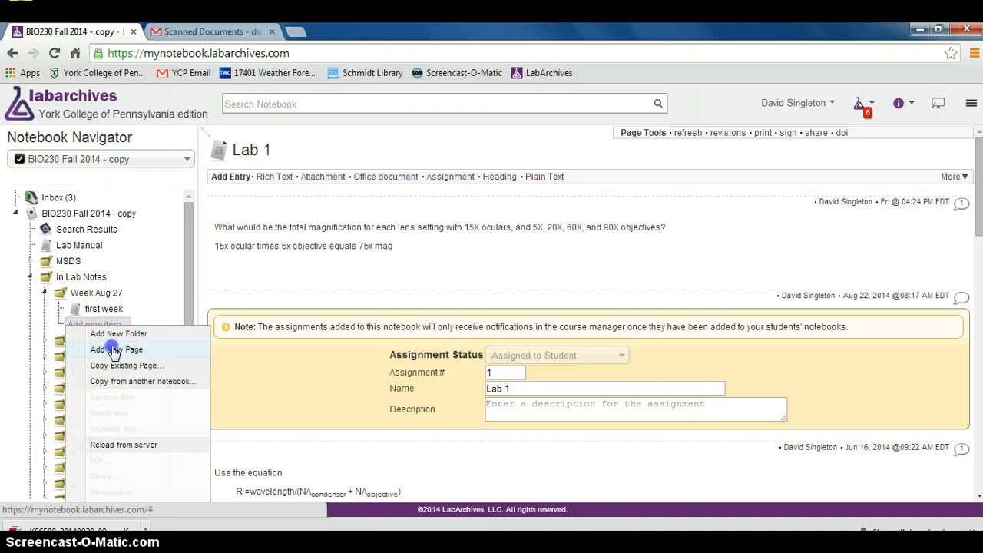
click(116, 350)
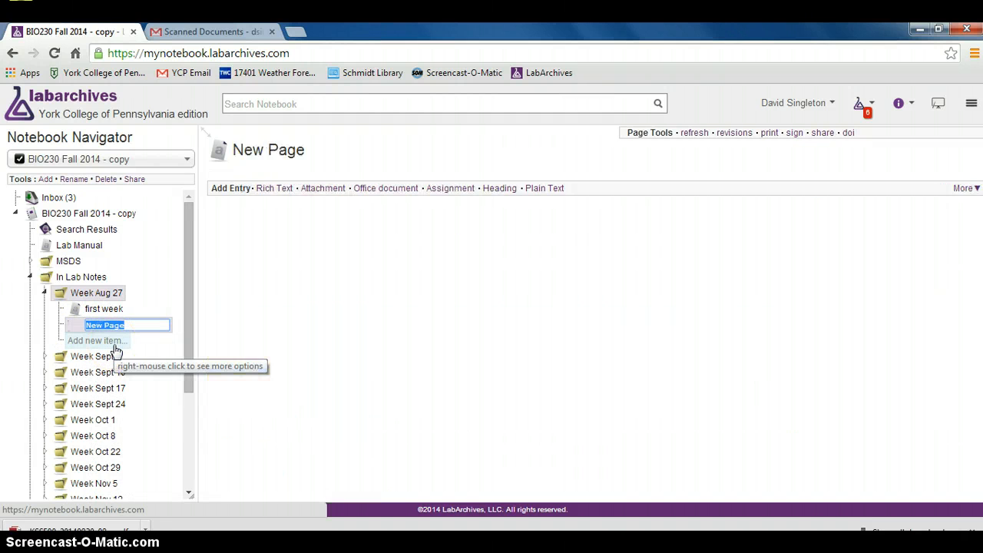
text(scanned co)
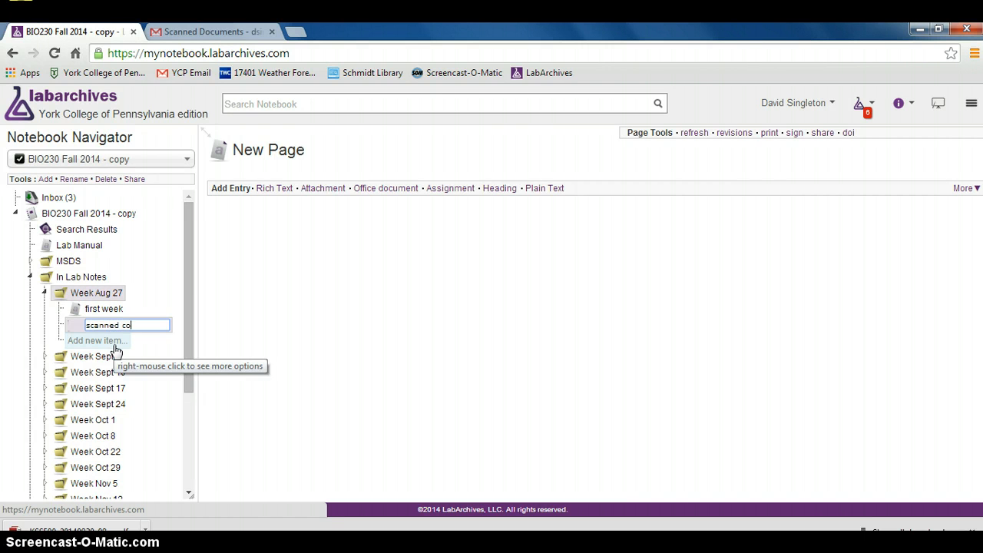
text(dos)
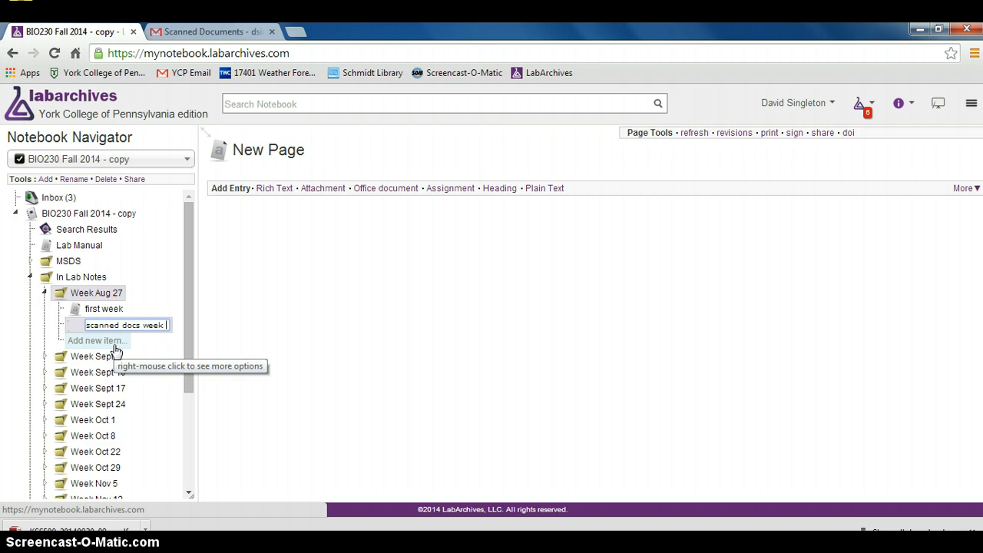
text(1)
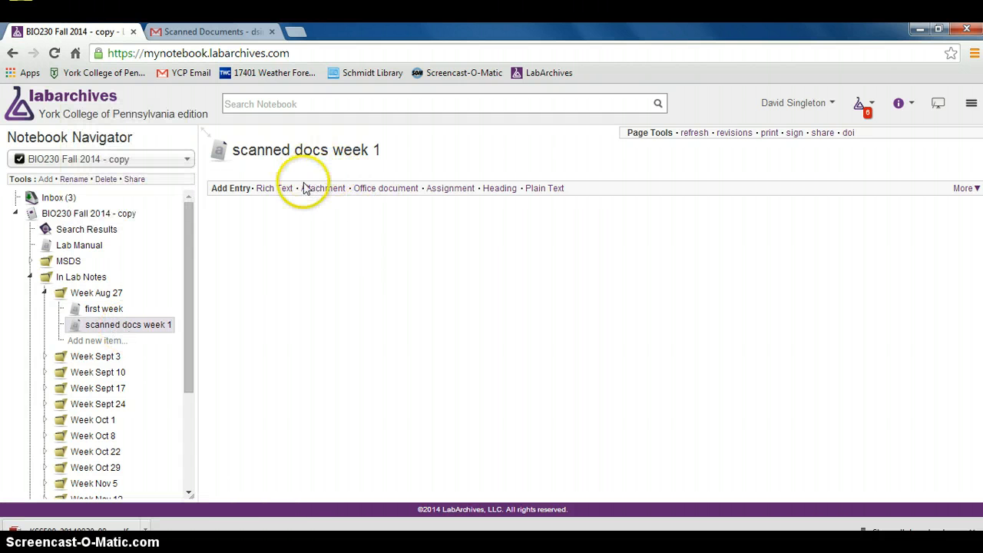
Step: Create an attachment entry and queue KSS500_20140830_08115342 (1).pdf from Downloads
click(323, 189)
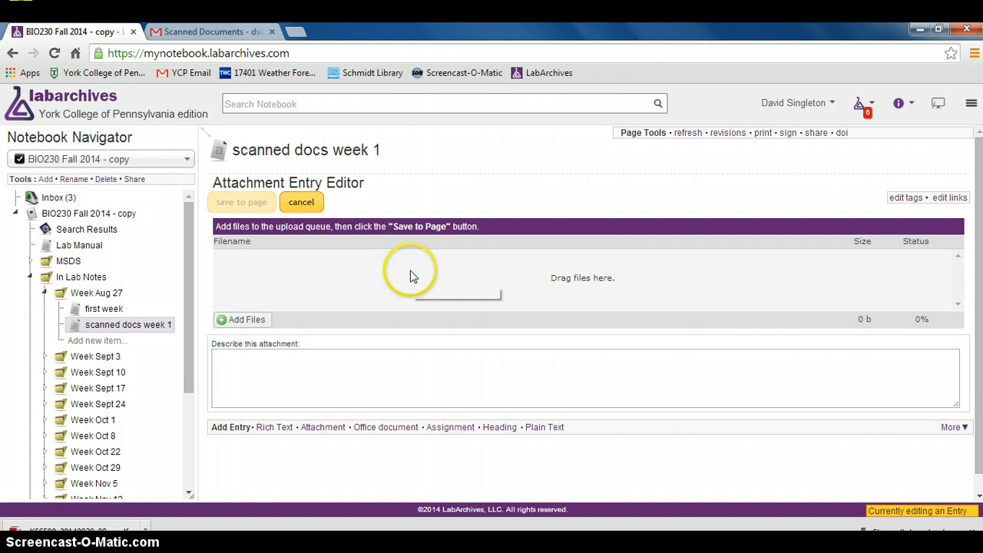
mouse_move(148, 530)
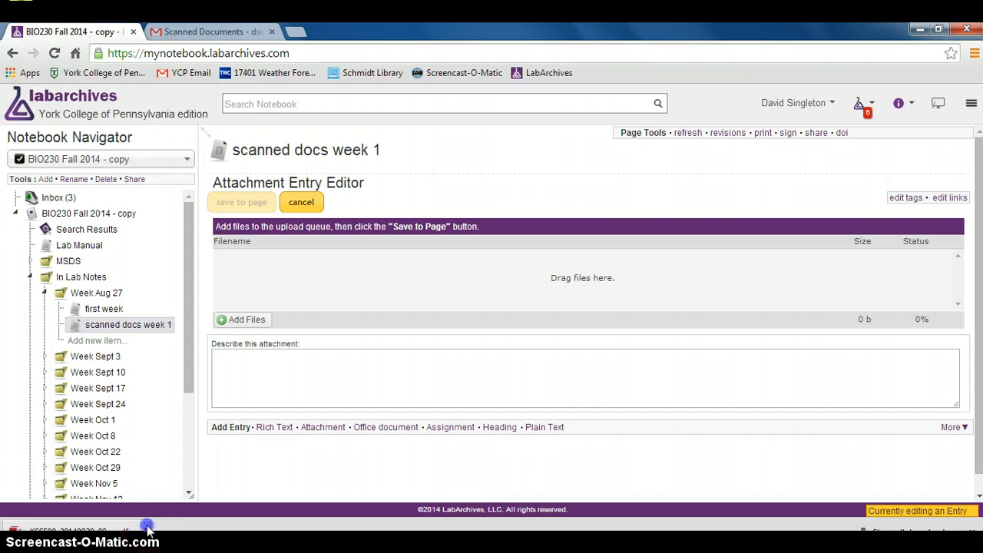
click(242, 319)
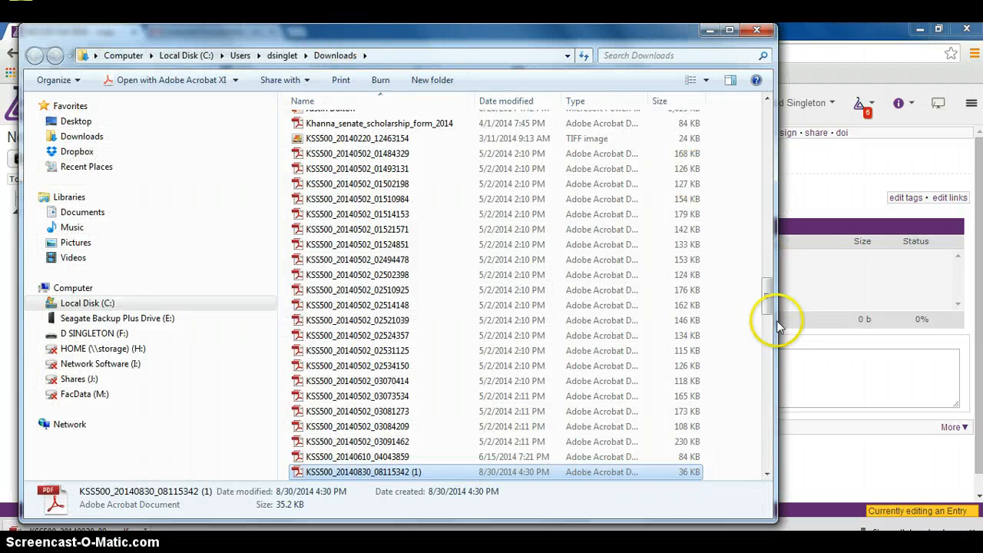
click(507, 101)
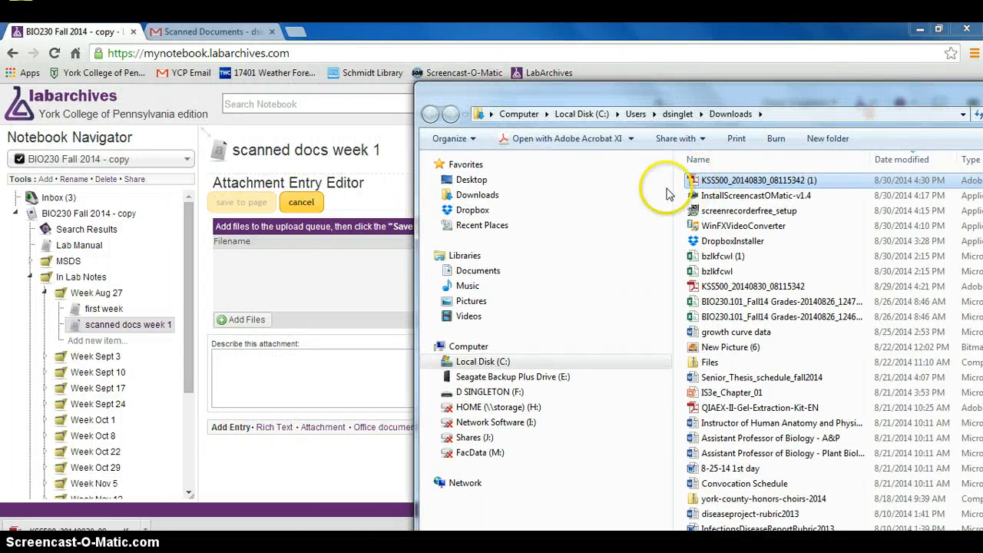
double_click(760, 180)
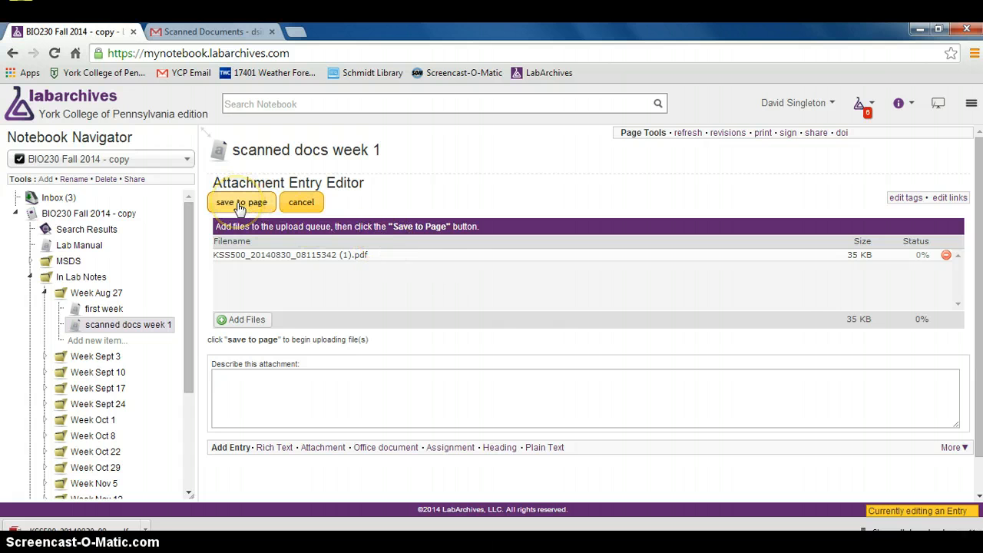
Step: Upload the queued PDF, reload to show its preview, and collapse In Lab Notes
click(241, 202)
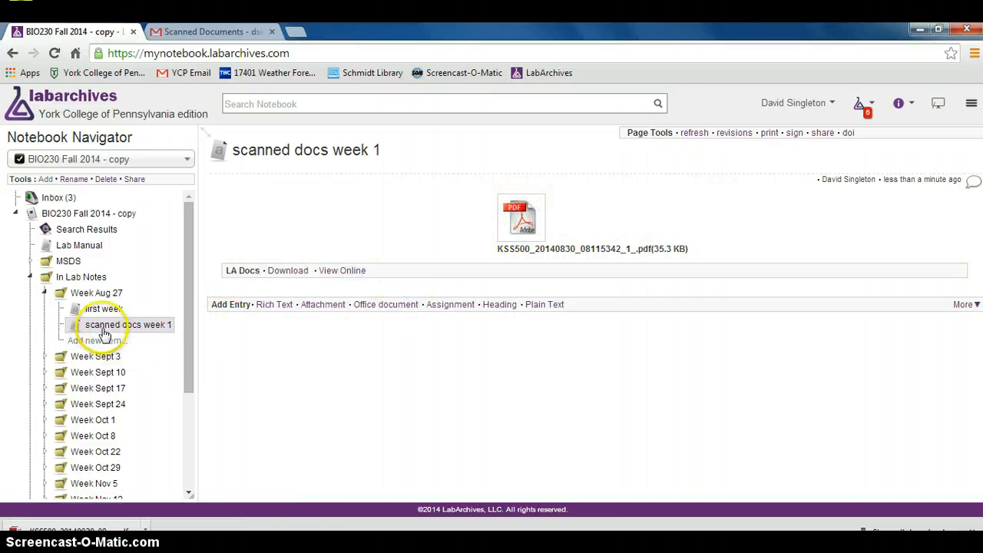
click(521, 219)
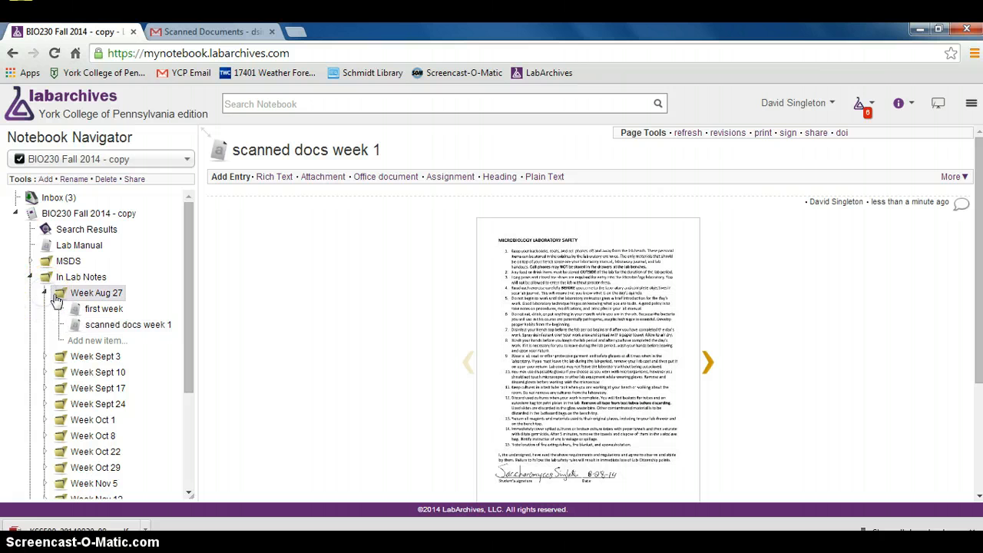
click(45, 276)
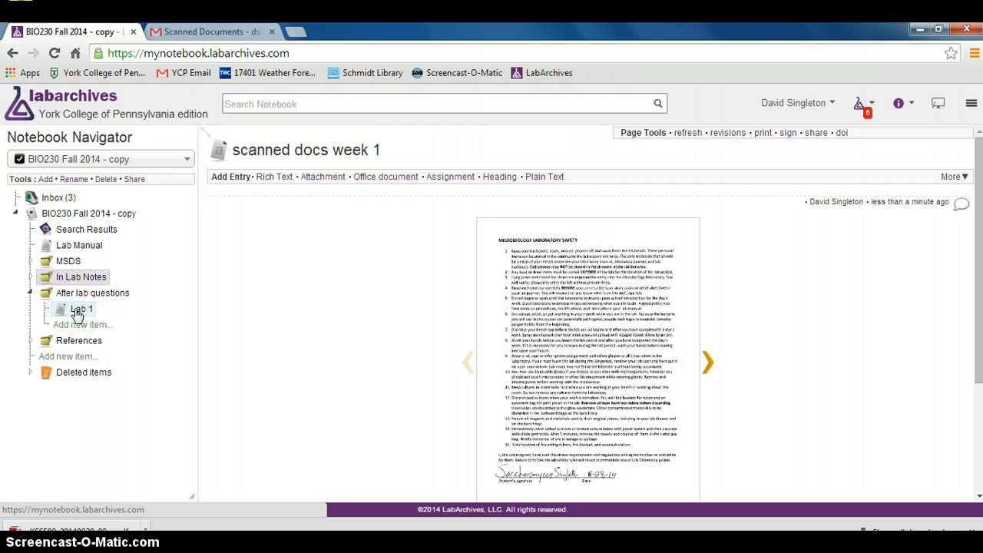
click(81, 308)
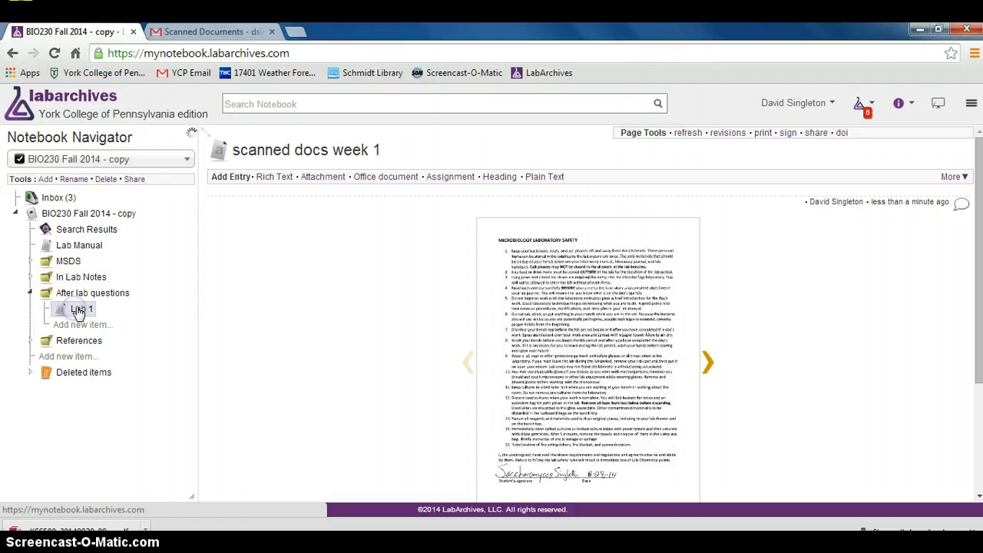
click(81, 308)
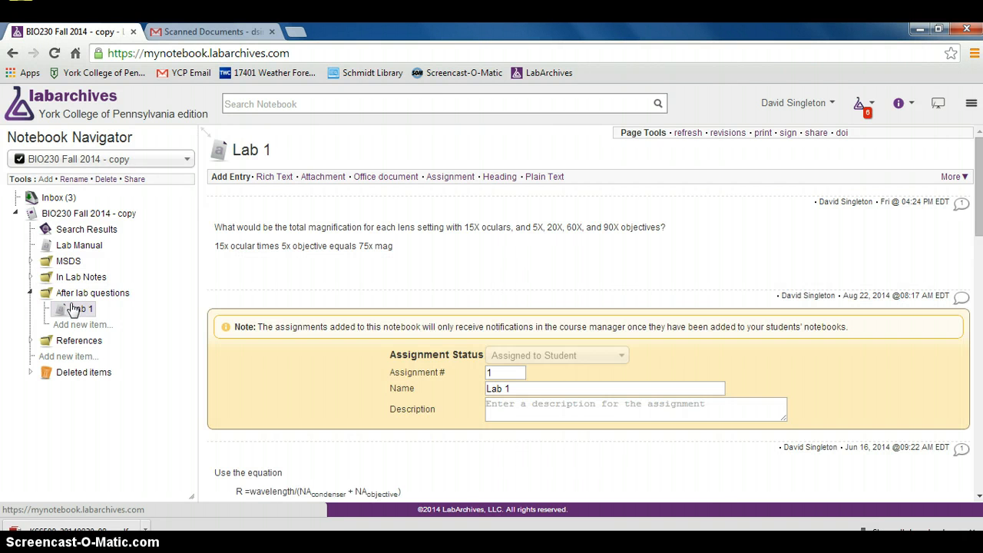
scroll(down, 3)
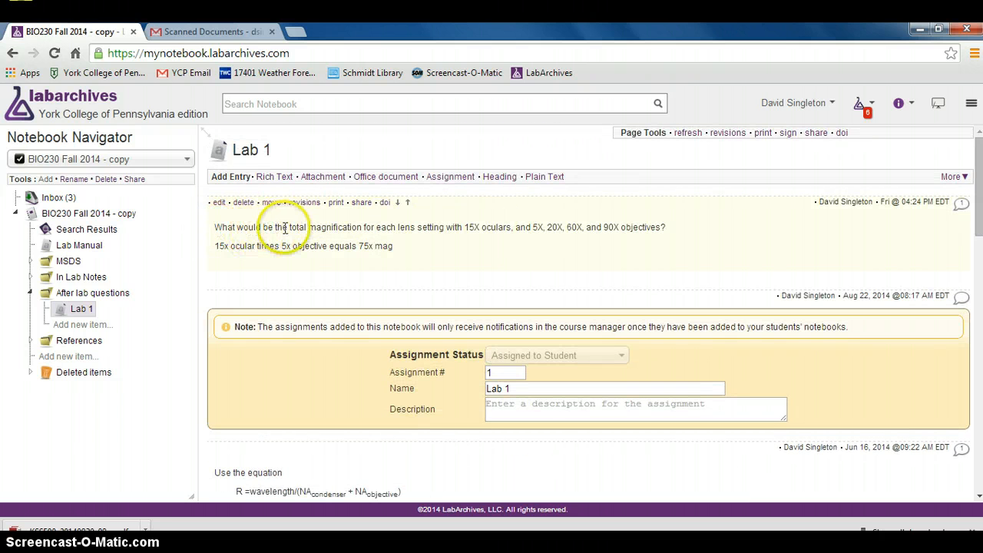
mouse_move(442, 241)
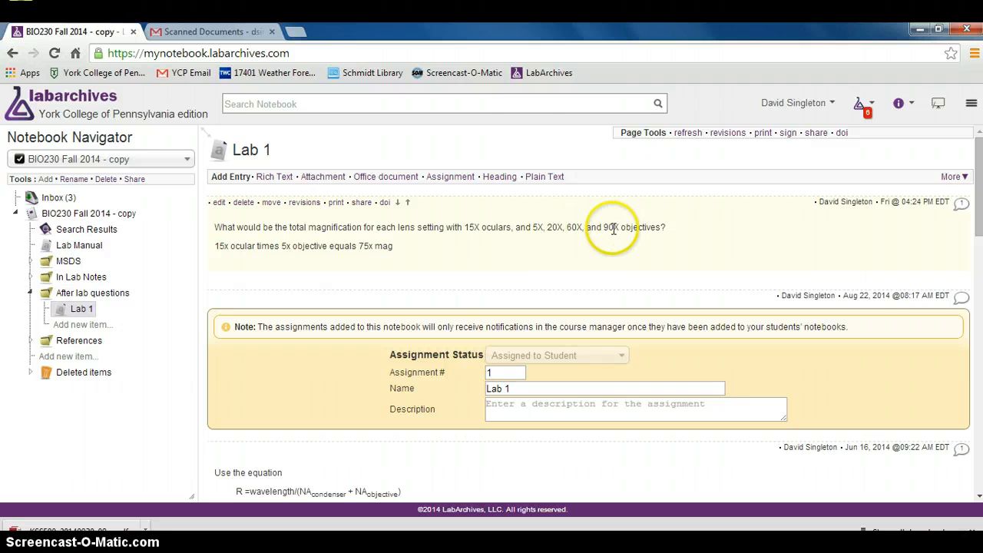
mouse_move(453, 212)
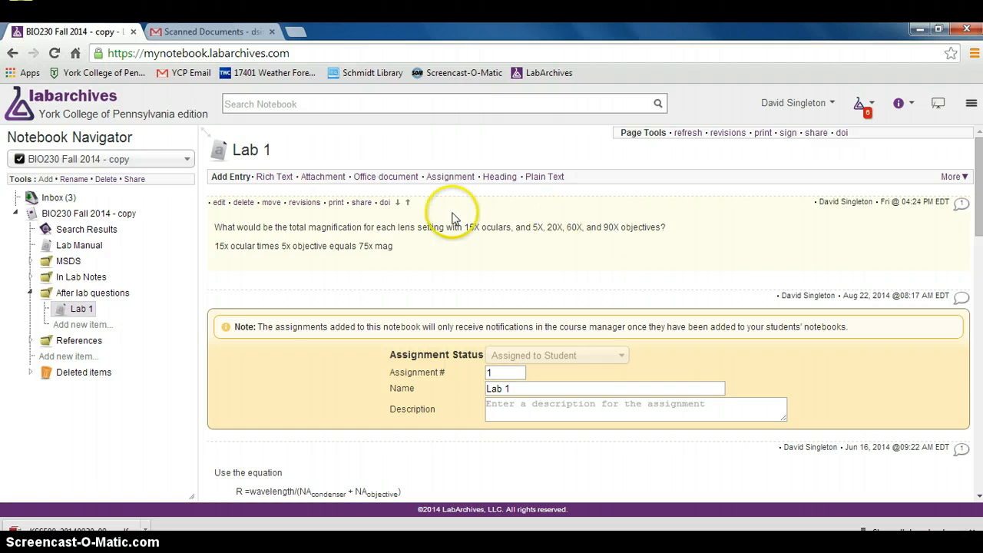
mouse_move(269, 242)
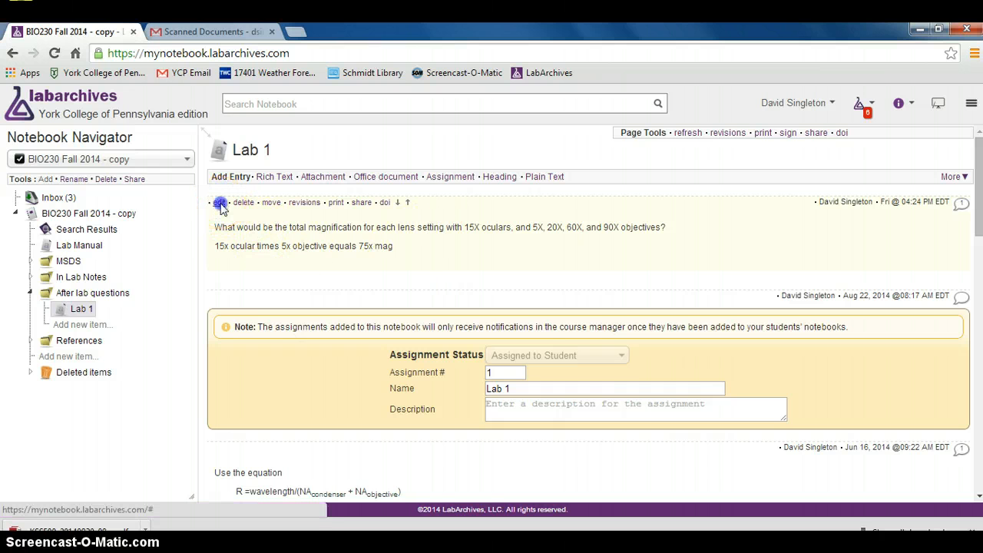
Step: Add the line '15x ocular times 20x objective equals 300x total magnification' and save
click(220, 202)
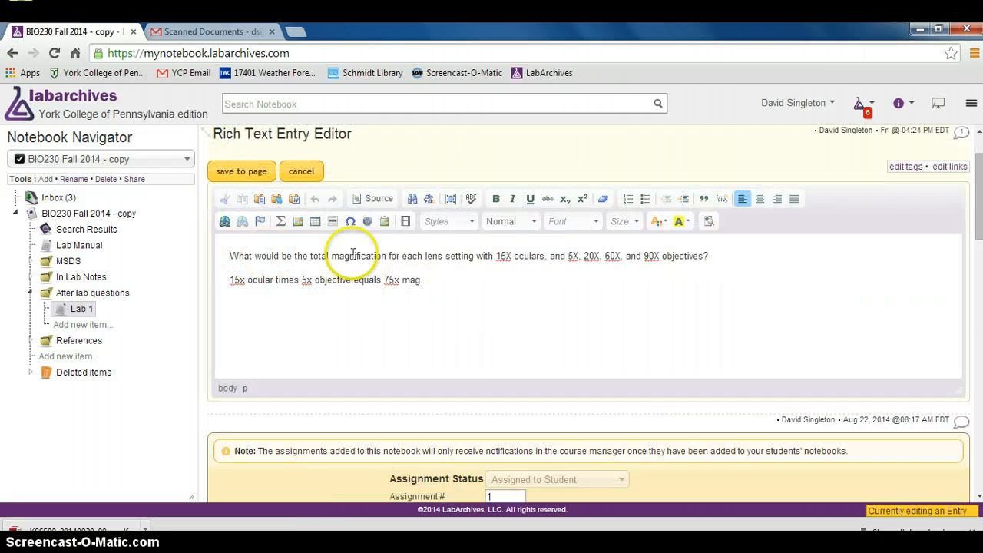
mouse_move(419, 260)
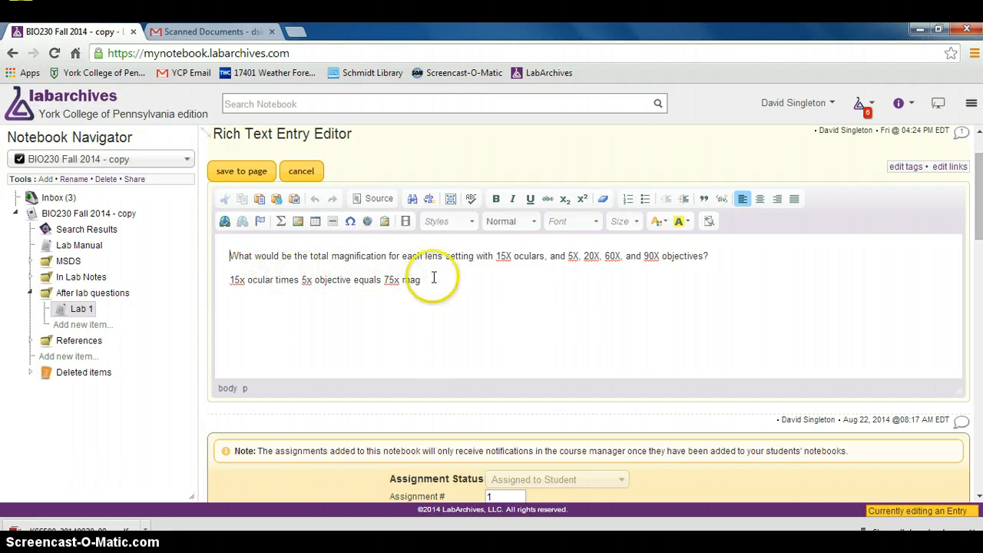
mouse_move(568, 260)
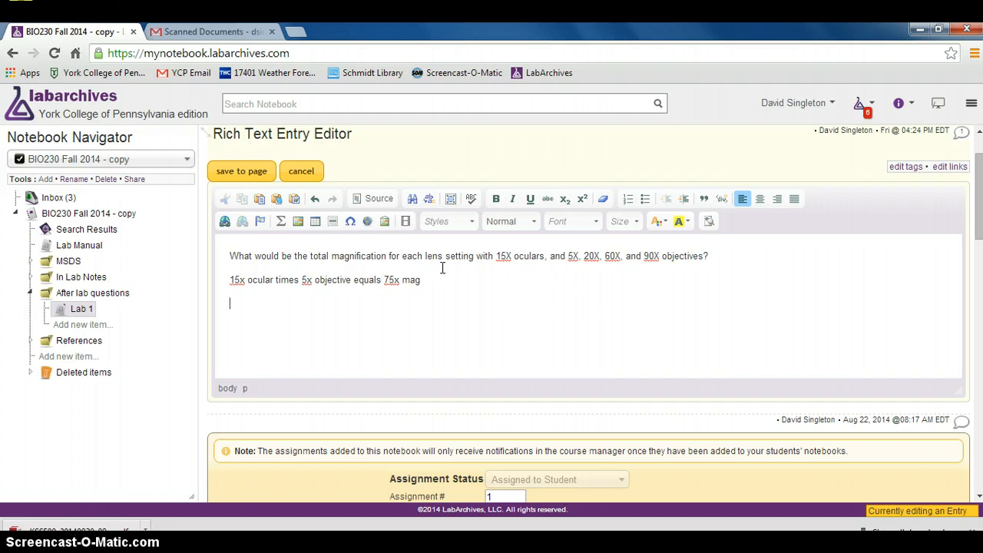
text(15)
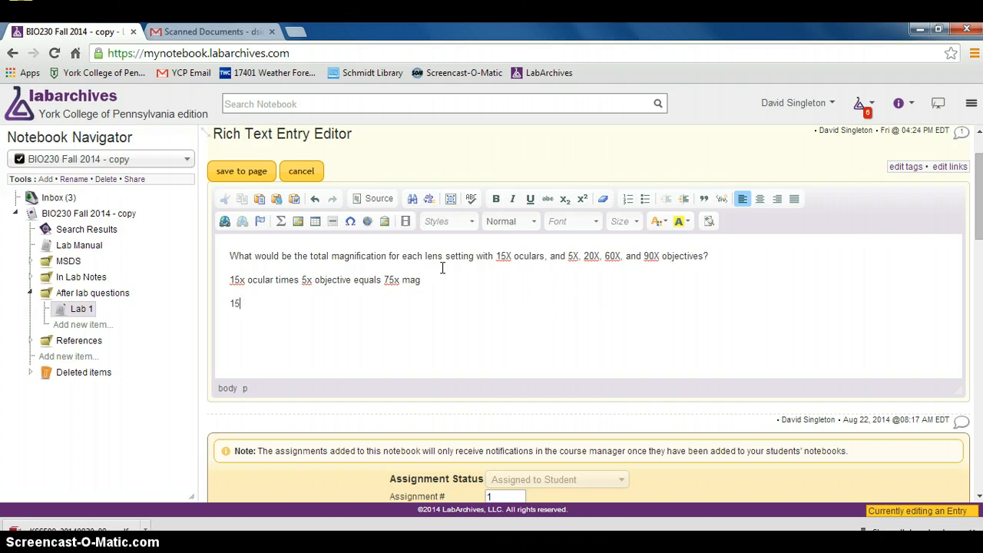
text(x ocular times)
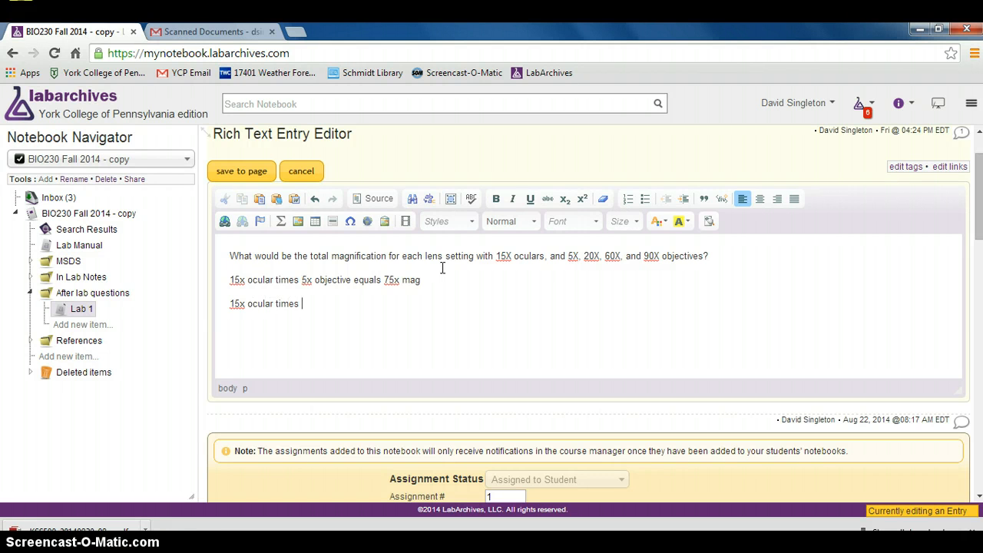
text(20x objec)
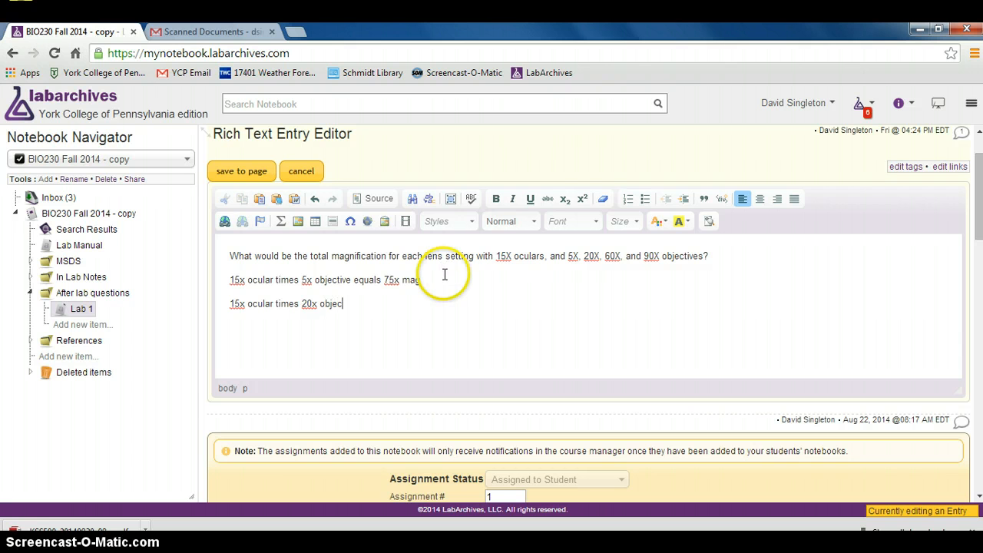
text(tiv)
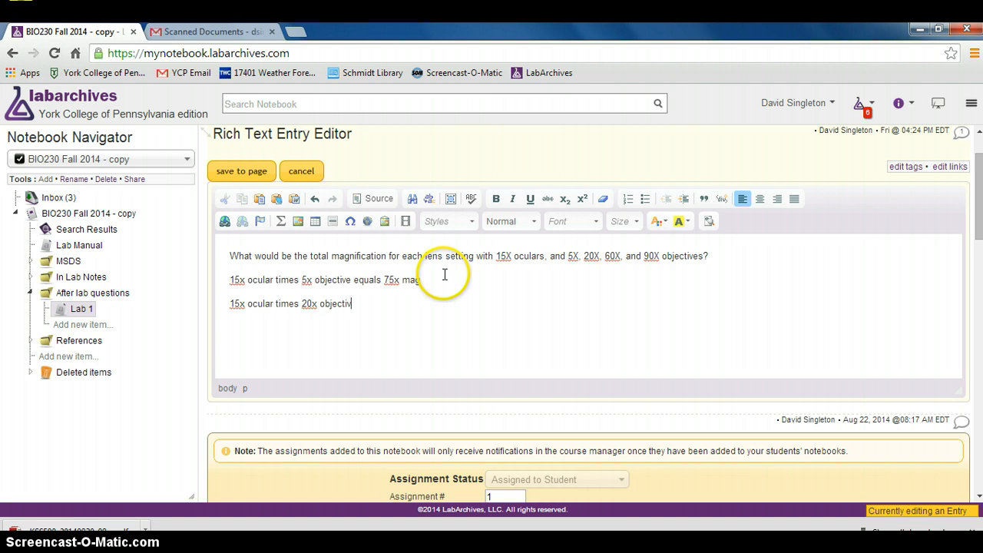
text(eu)
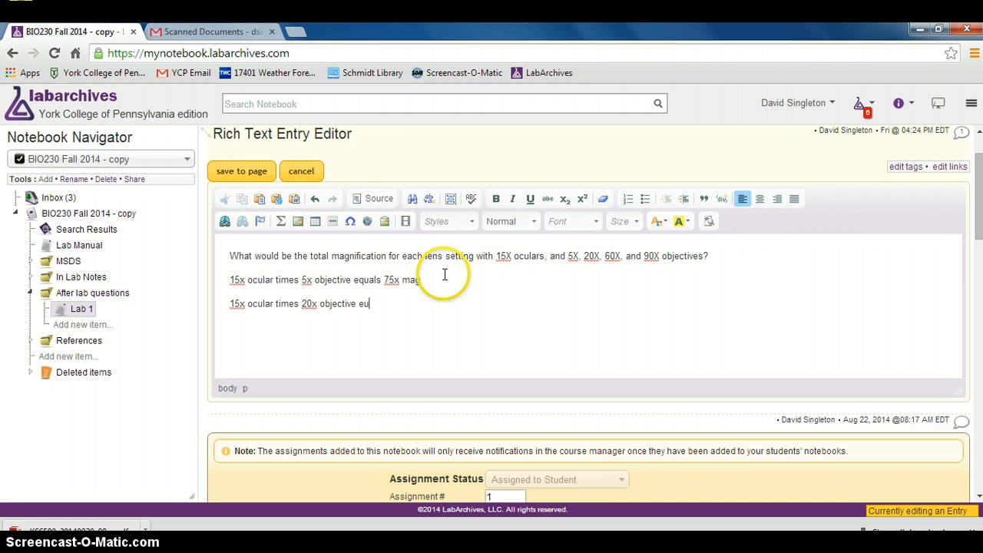
text(equals)
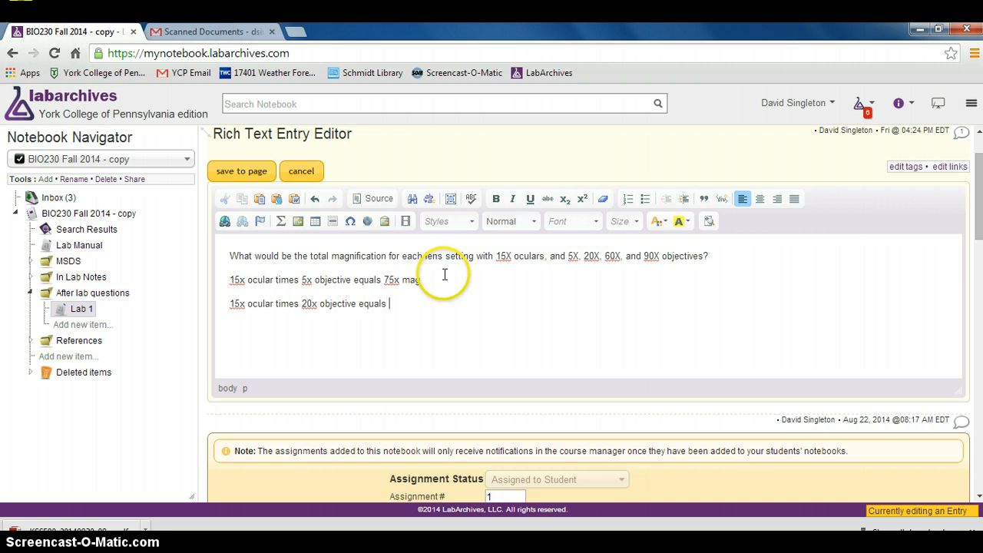
text(300x total magni)
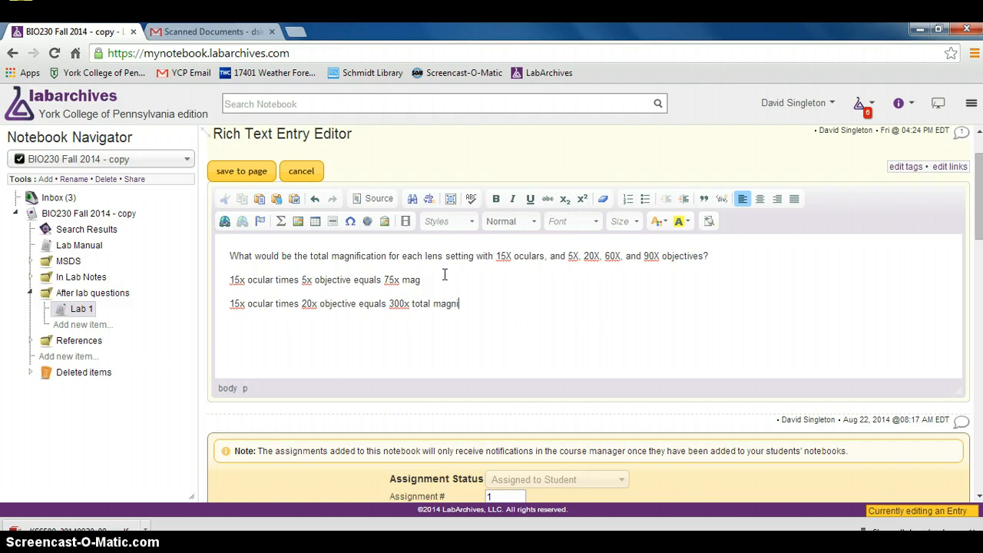
text(fication)
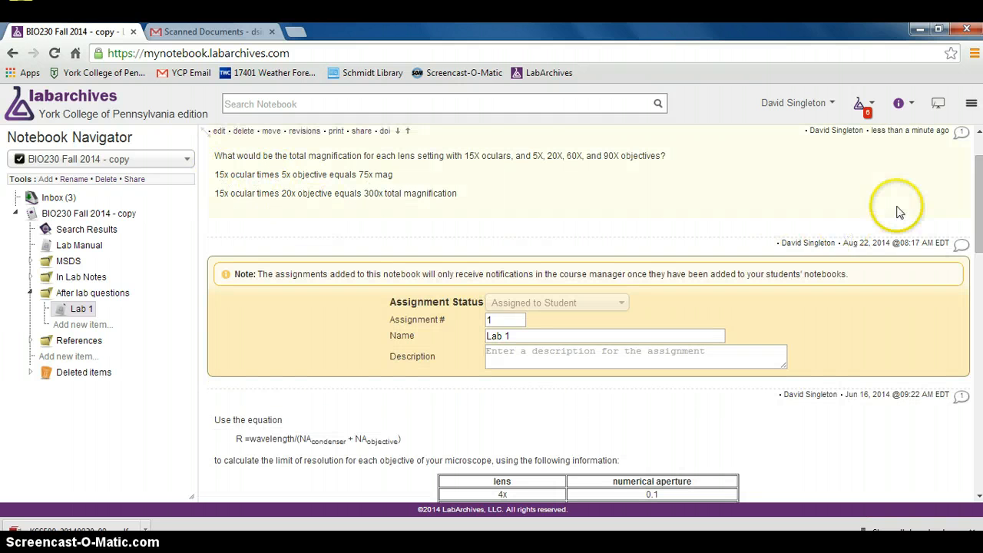
Step: Scroll down Lab 1 to the scope.jpg microscope diagram entry
scroll(down, 3)
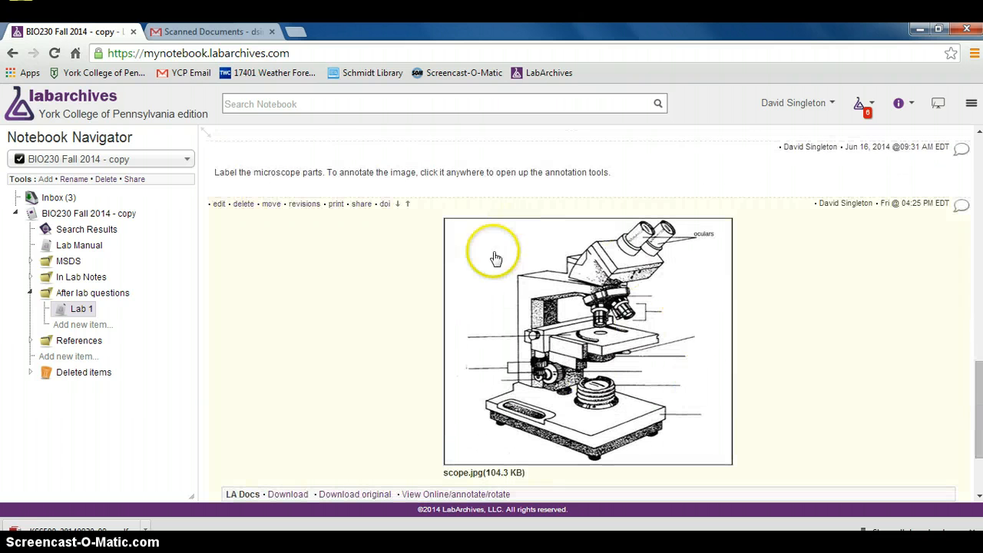
mouse_move(705, 314)
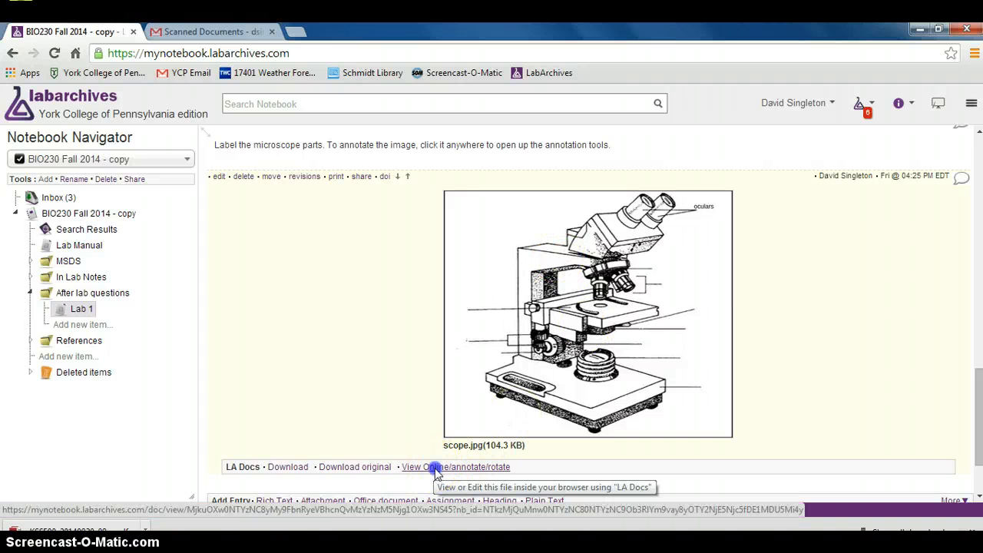
Step: Place an 'objective lenses' text label beside the objective lenses line on the diagram
click(456, 466)
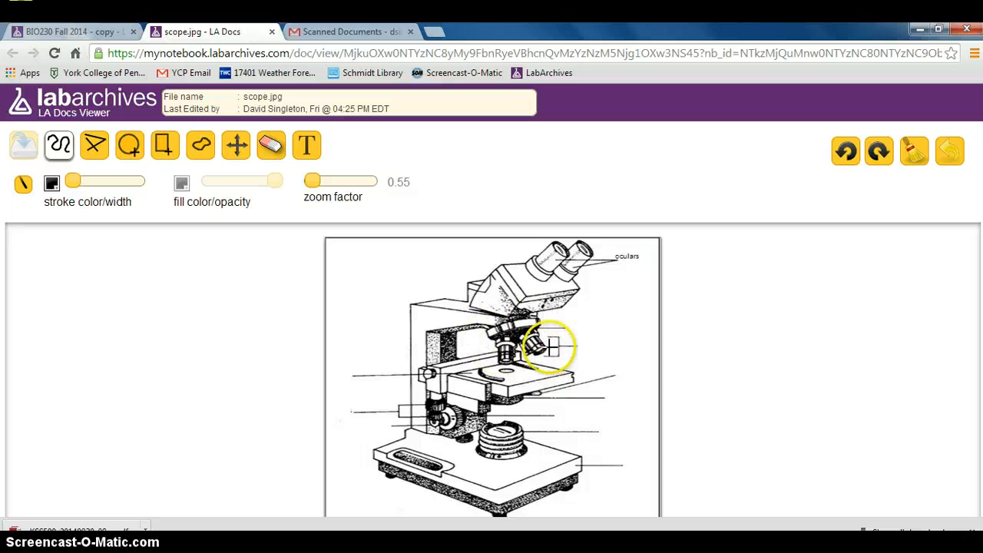
drag(549, 347, 515, 347)
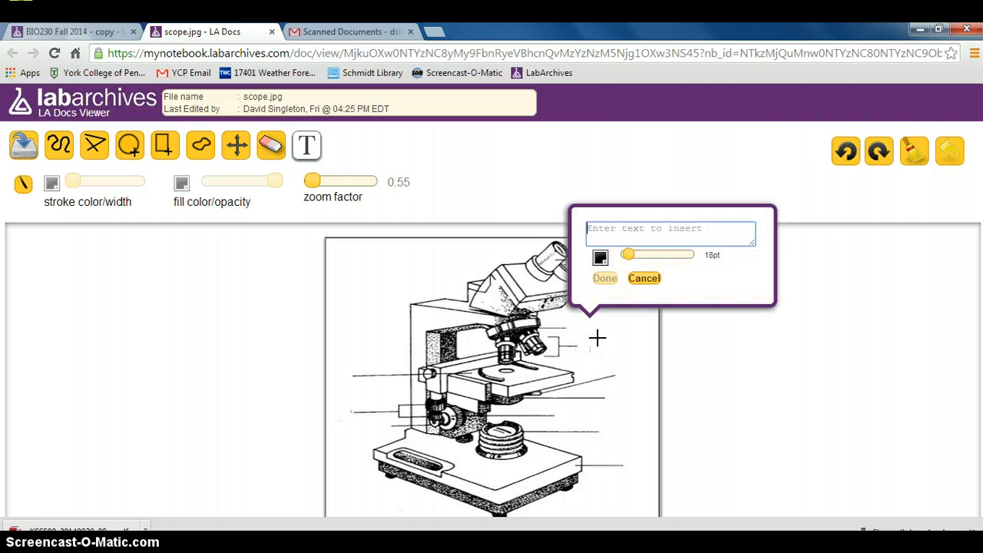
text(o)
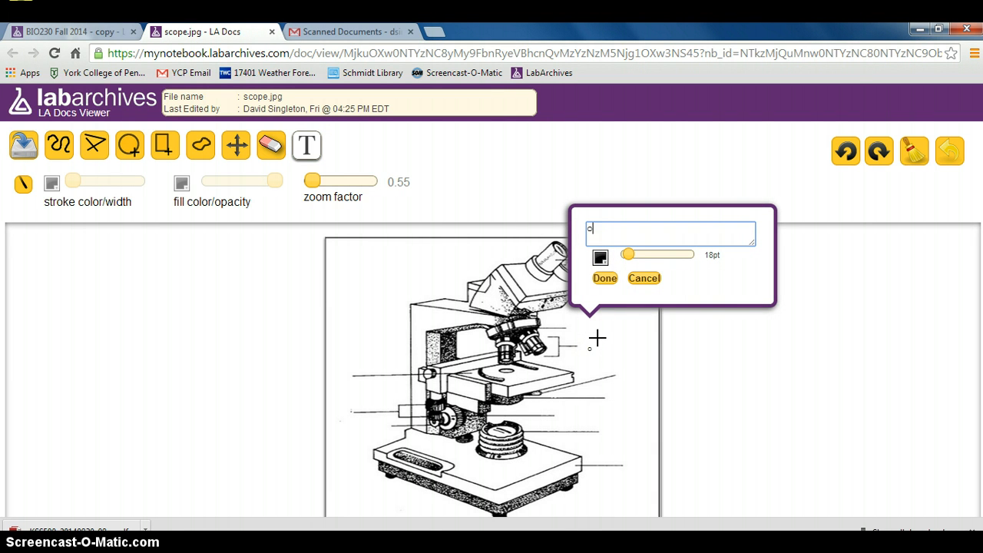
text(bjective lenses)
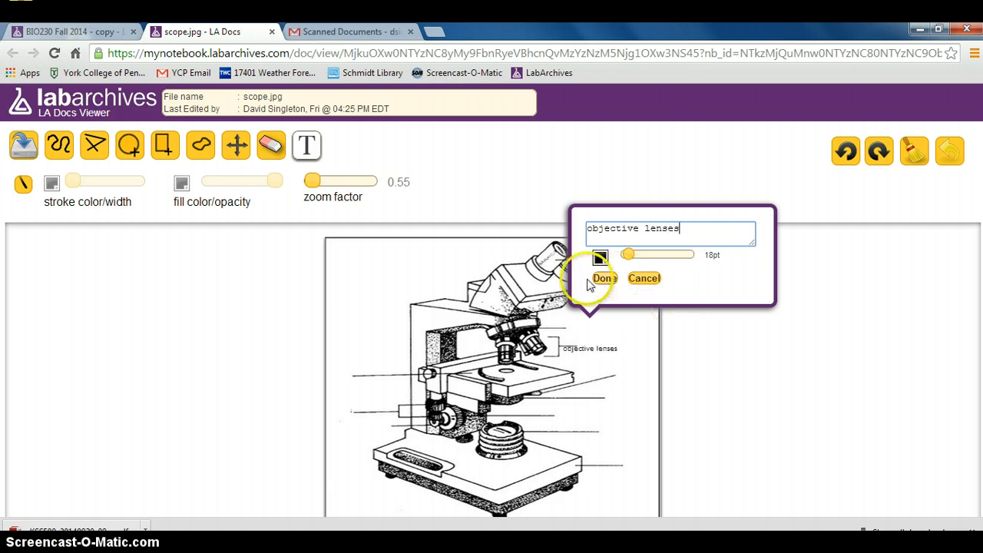
click(604, 278)
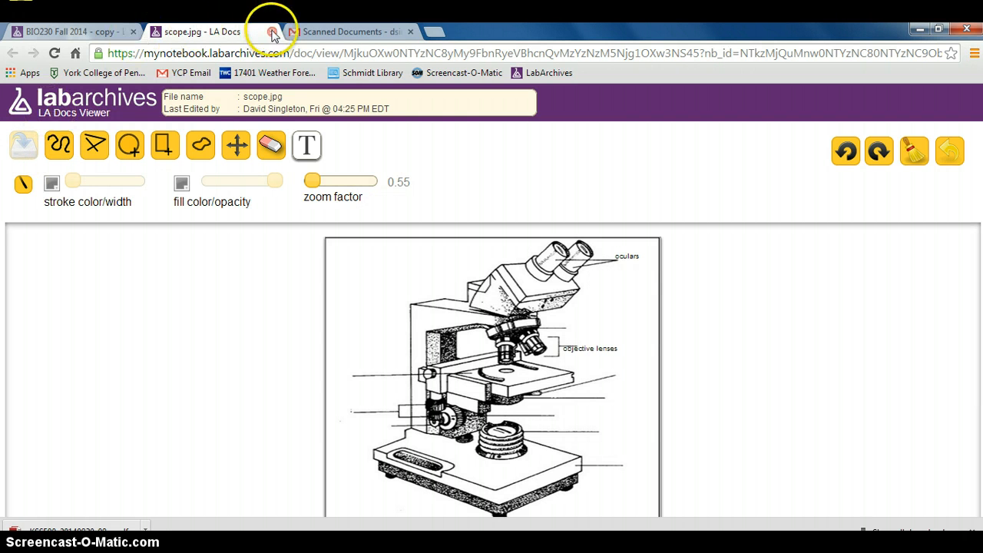
Step: Close the annotation tab, reload Lab 1 and scroll to the labelled diagram
click(273, 32)
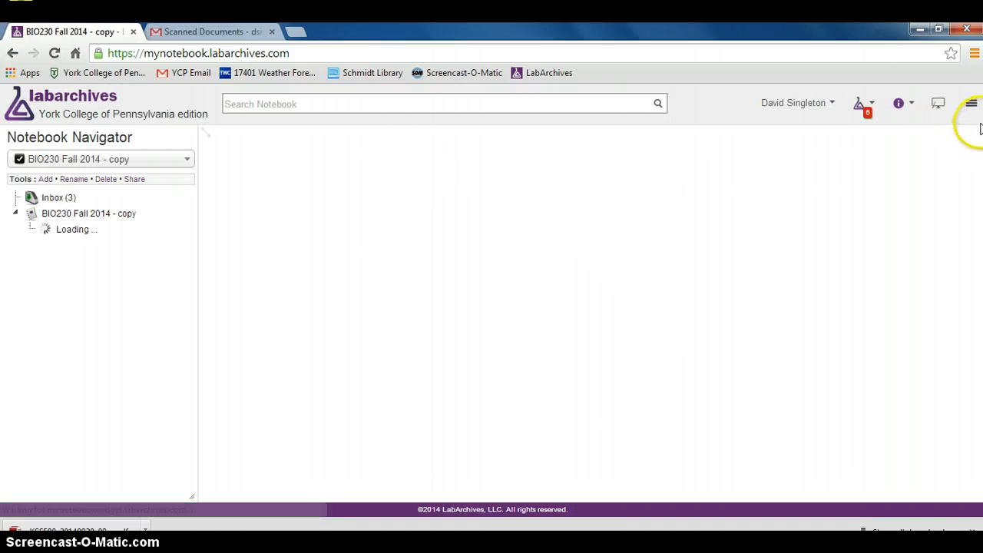
click(81, 308)
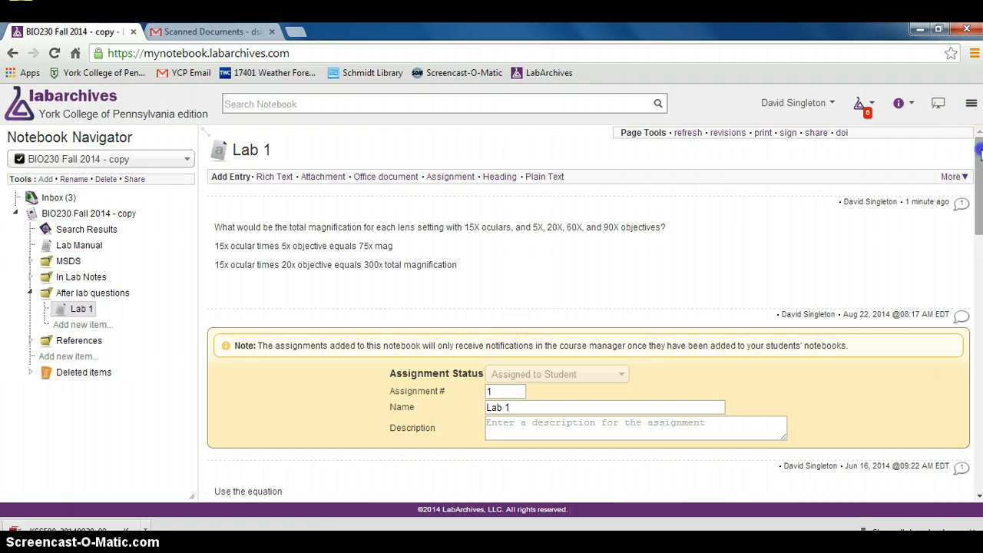
scroll(down, 3)
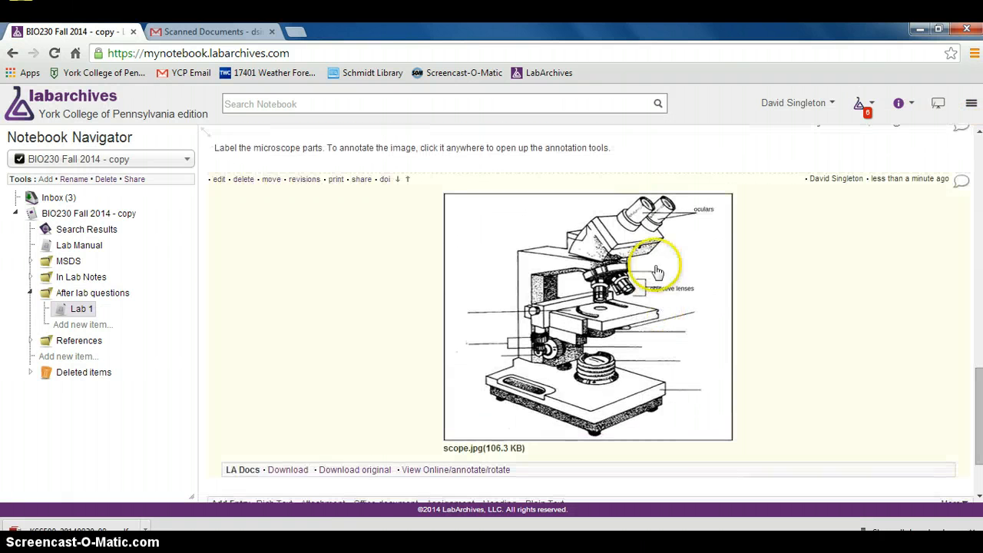